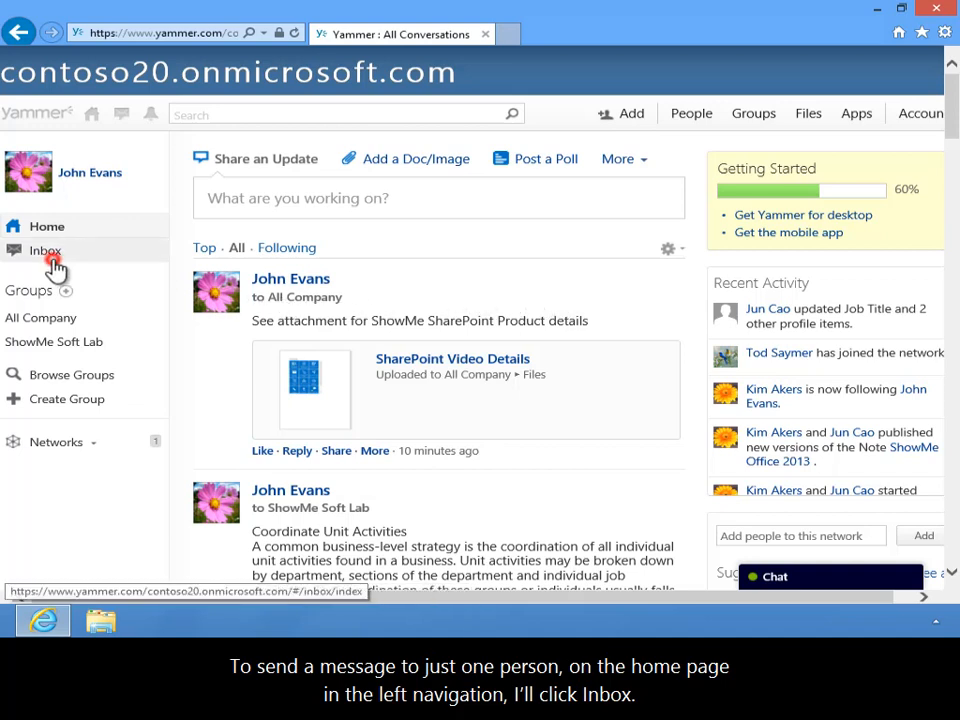
Step: Start a new message from the Inbox and switch it to Send Private Message, ready for participants
left_click(46, 250)
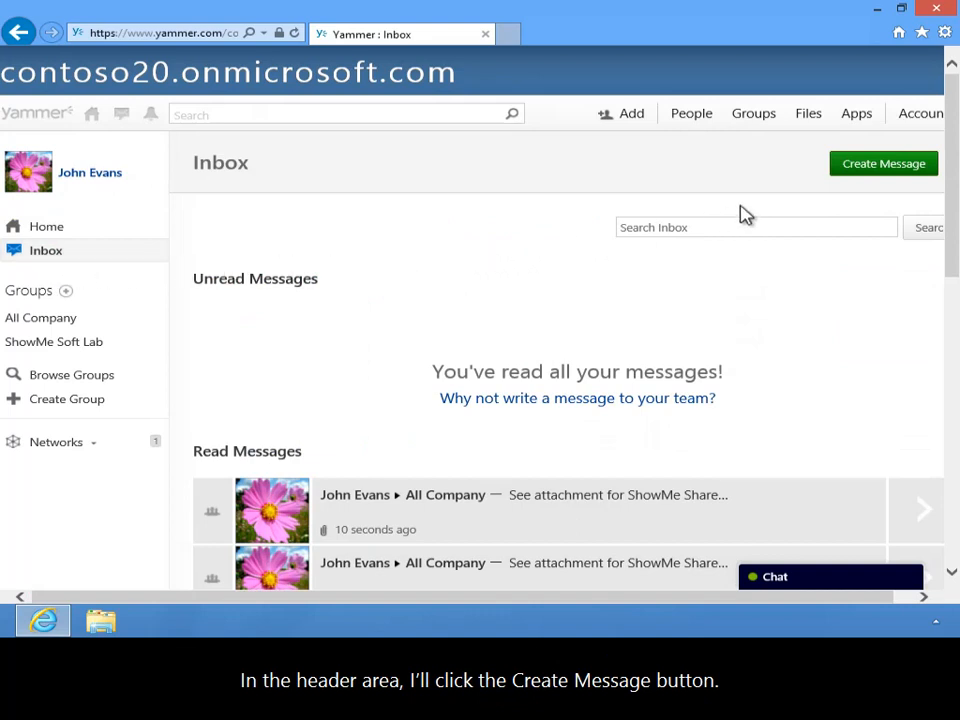
left_click(882, 164)
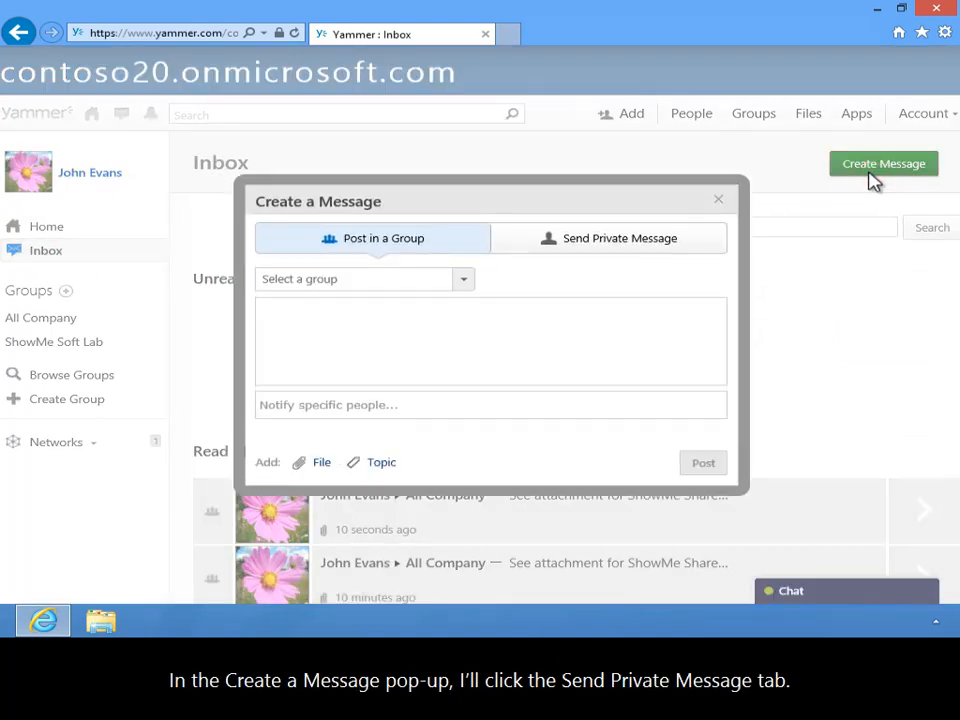
mouse_move(390, 218)
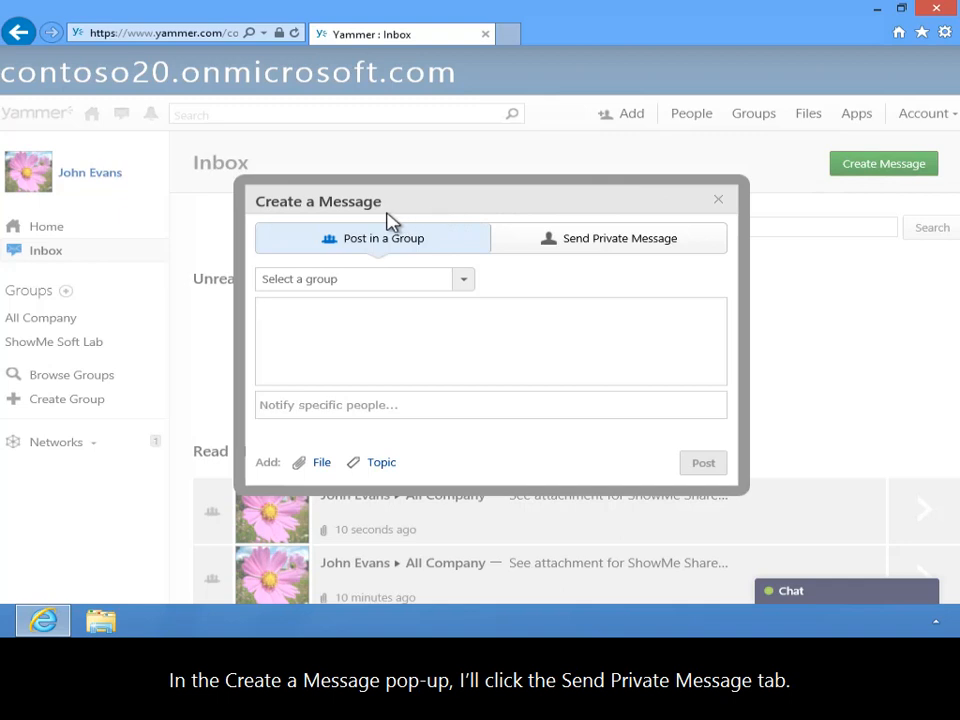
left_click(608, 238)
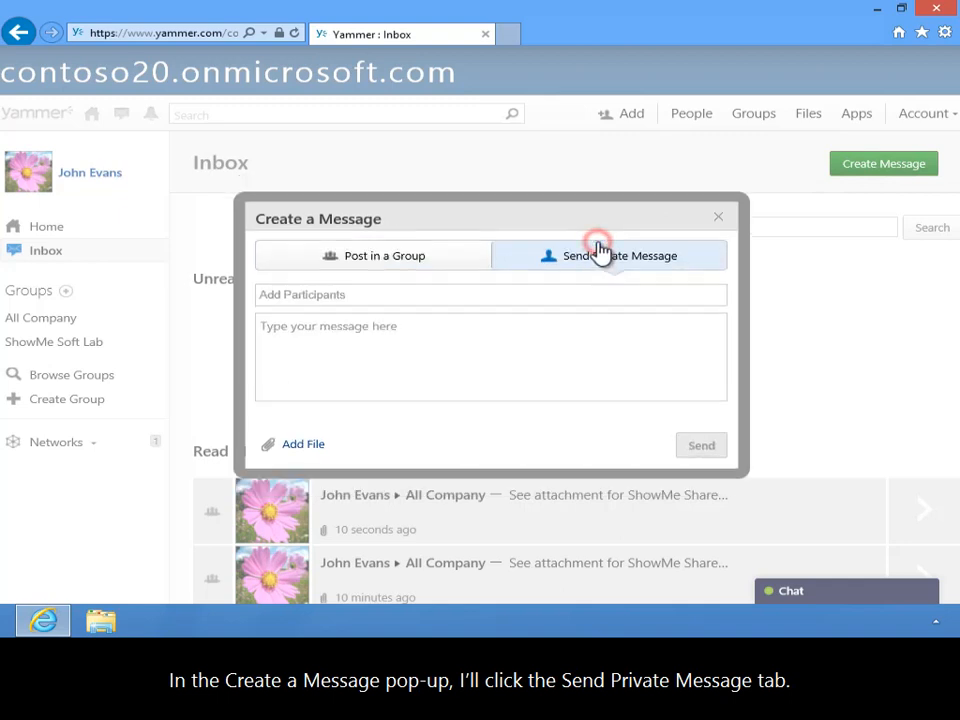
left_click(608, 256)
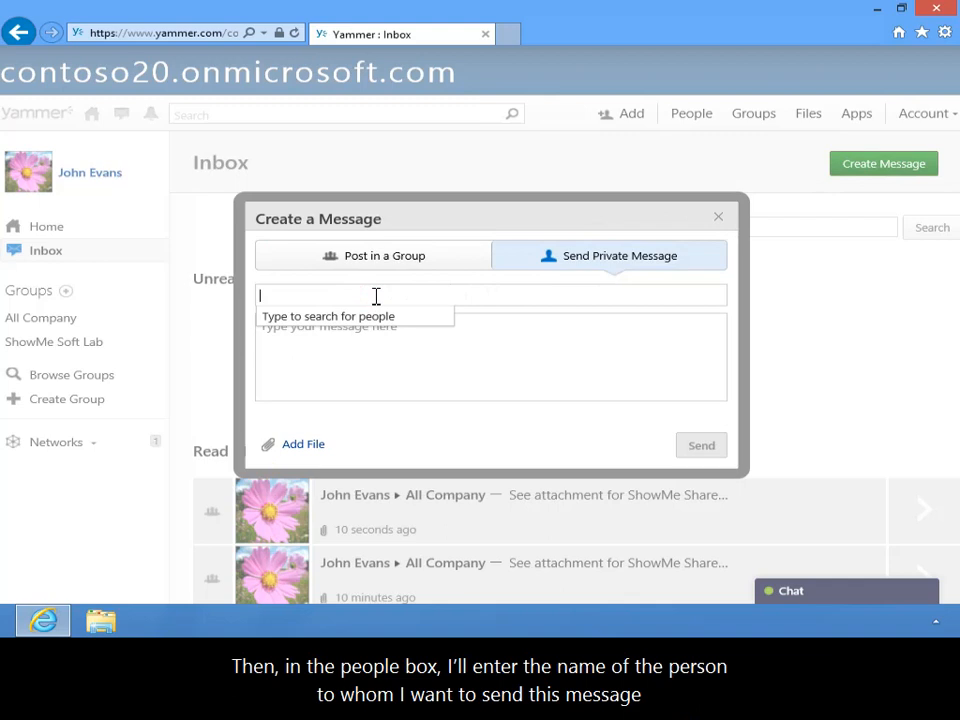
type("j")
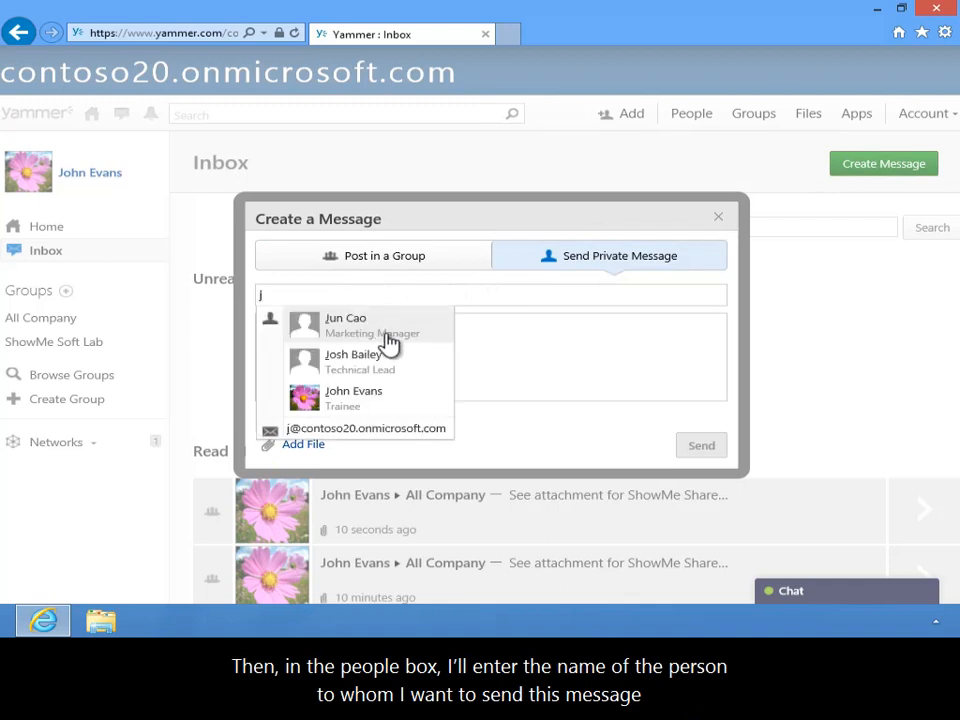
left_click(344, 318)
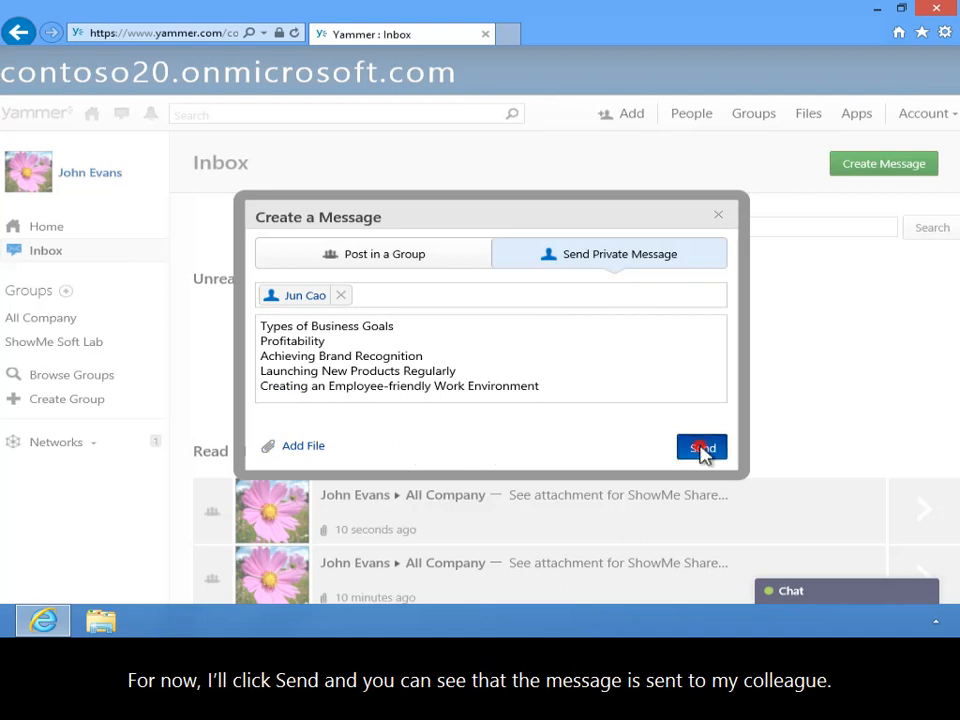
left_click(700, 448)
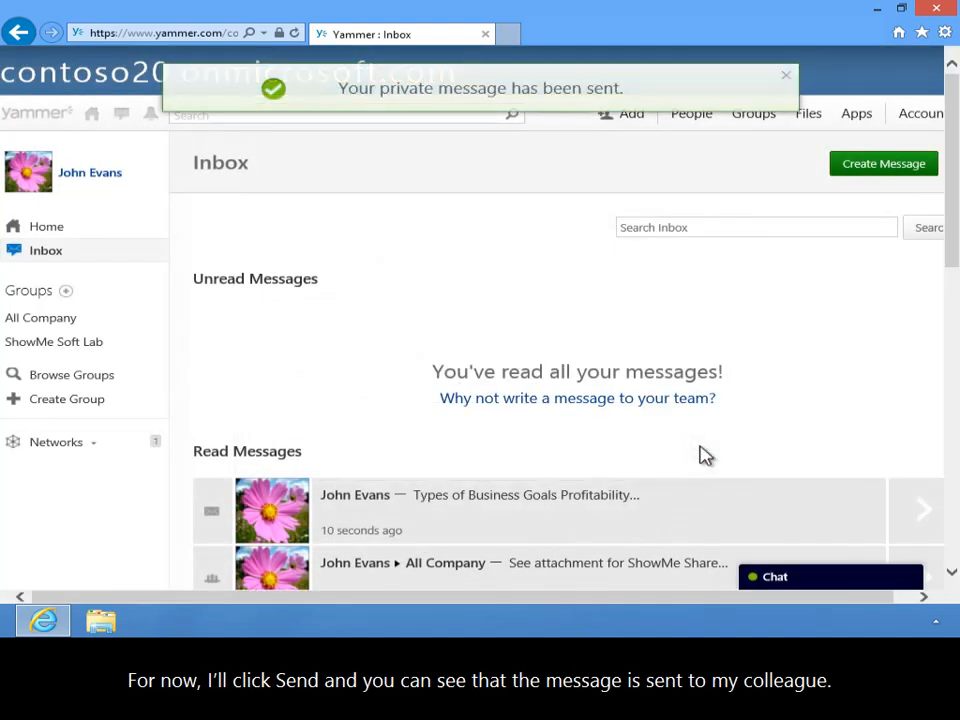
mouse_move(536, 110)
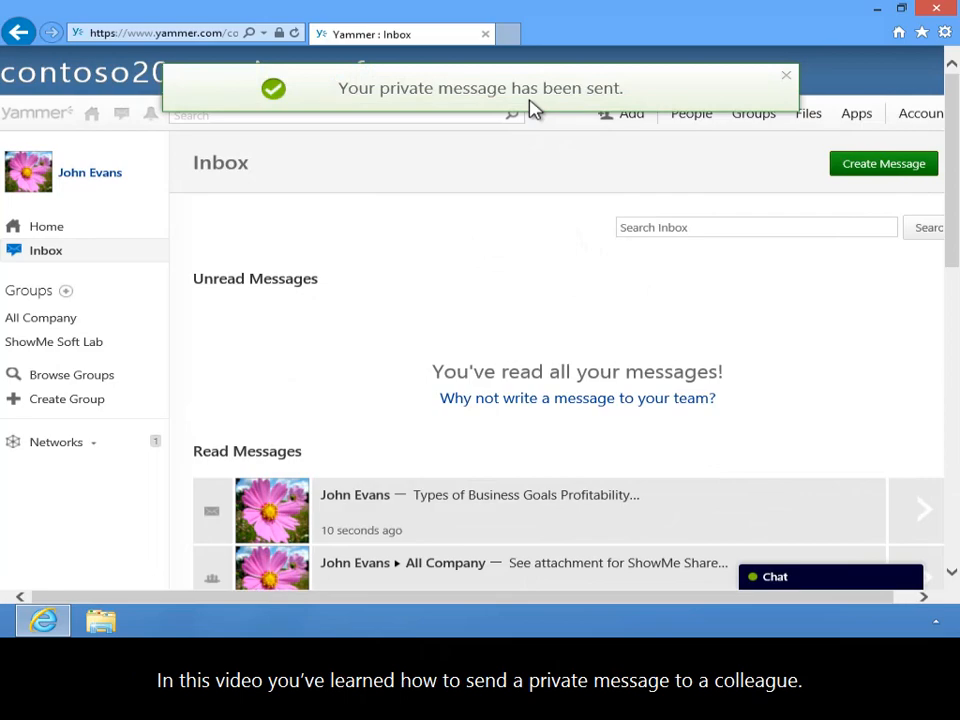